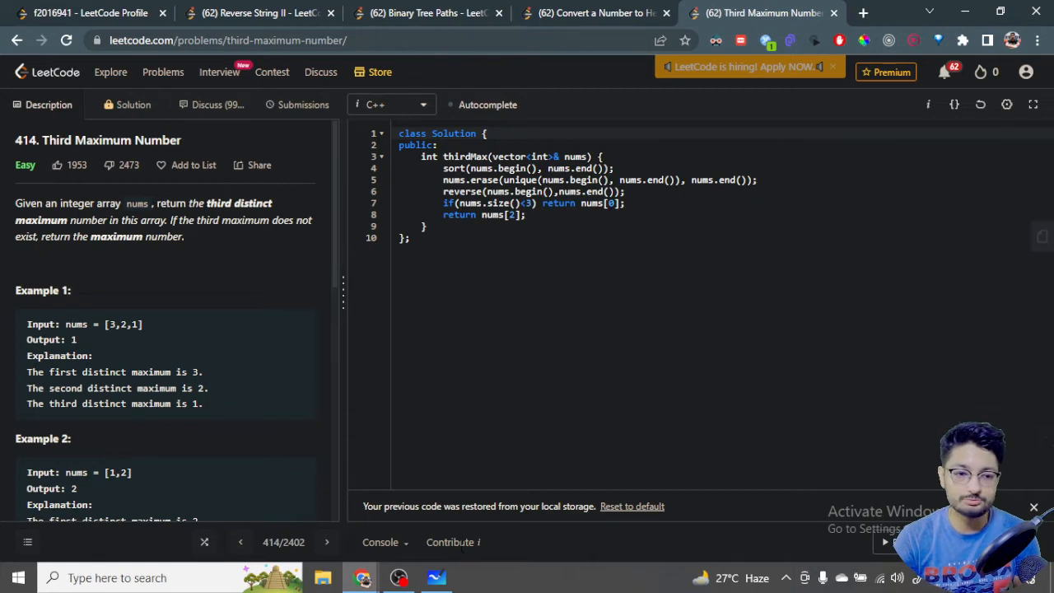
mouse_move(265, 196)
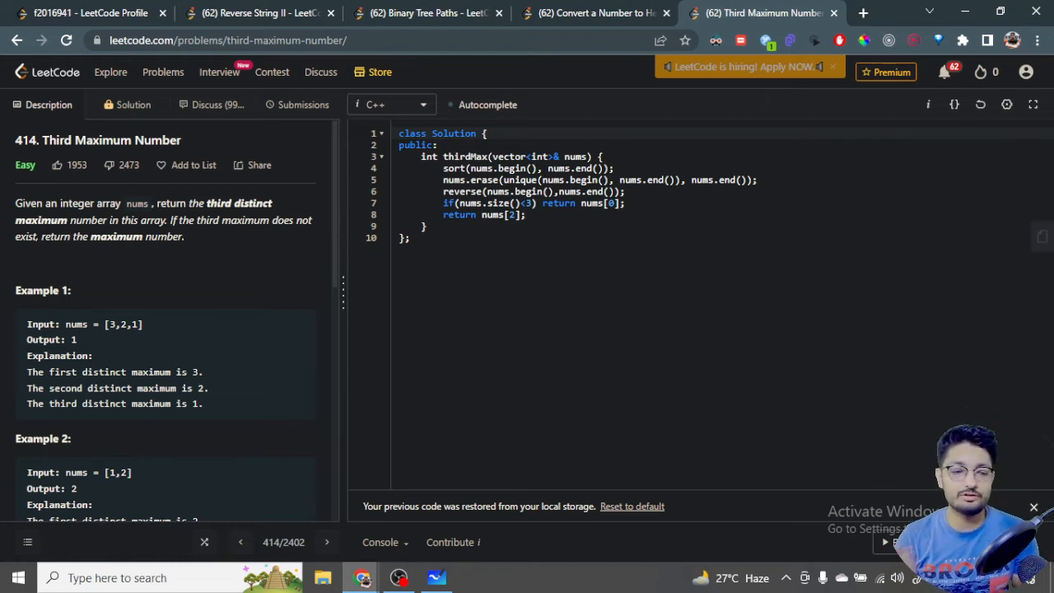
mouse_move(251, 252)
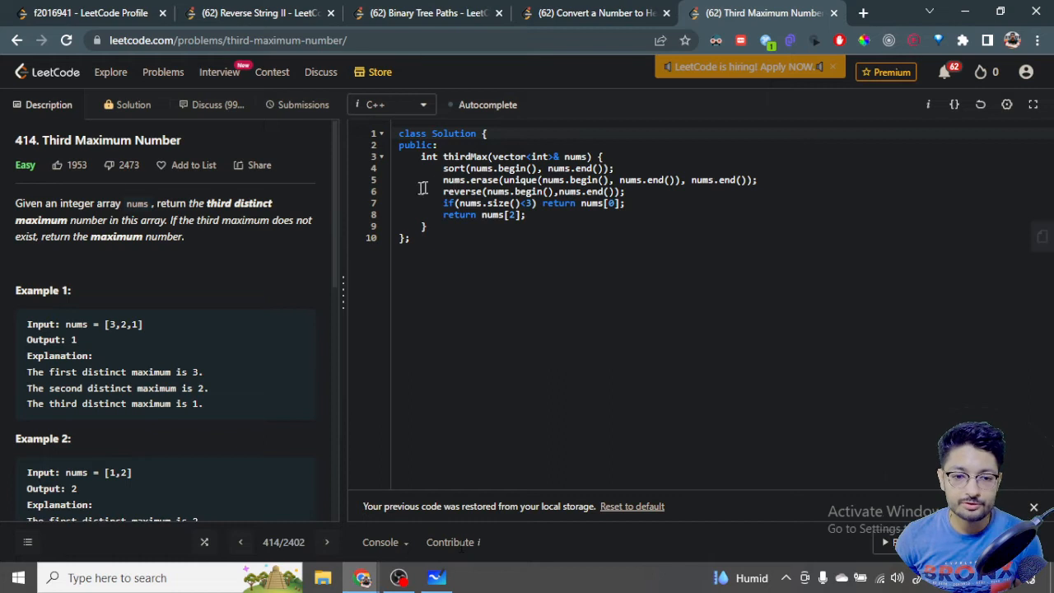
mouse_move(770, 191)
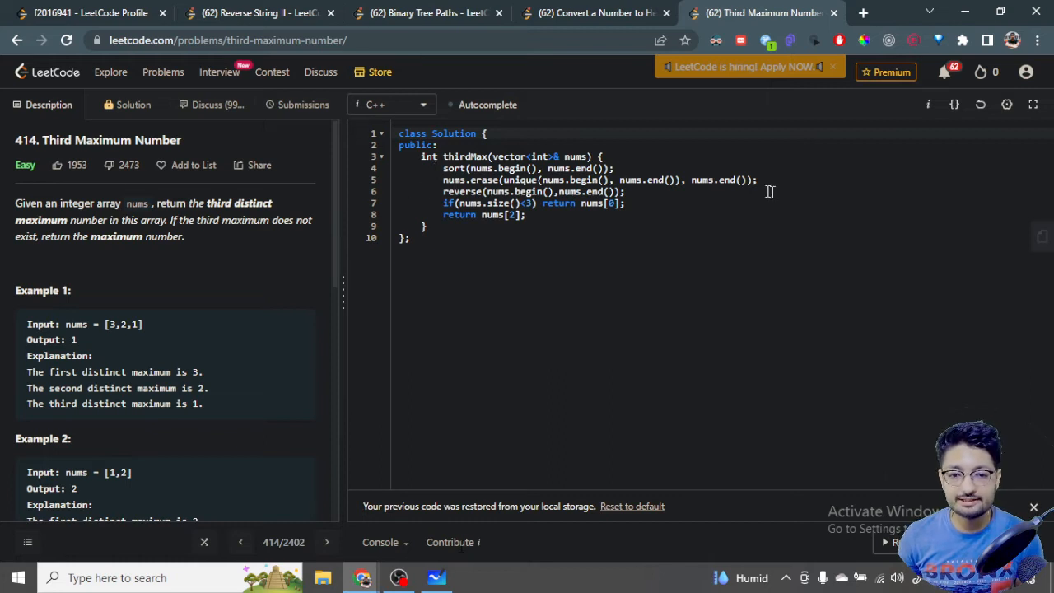